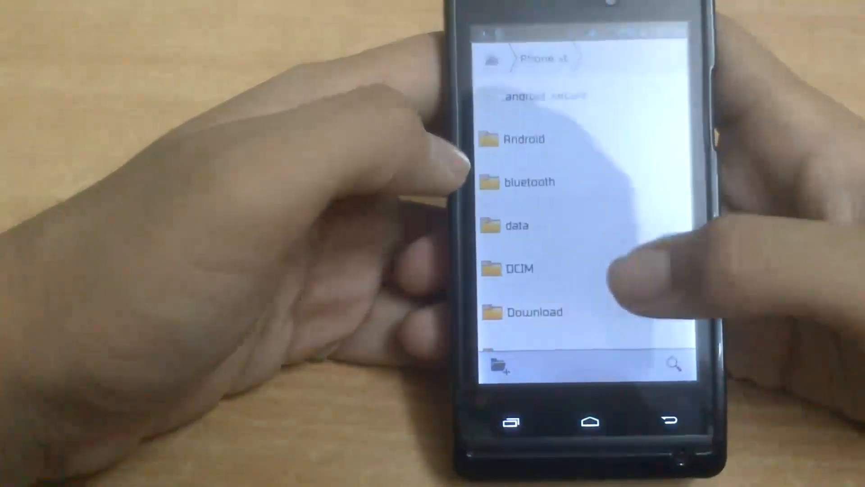
Browse the bluetooth folder to reveal GravityBox_2.5.1.apk, then scroll through the app drawer.
click(527, 182)
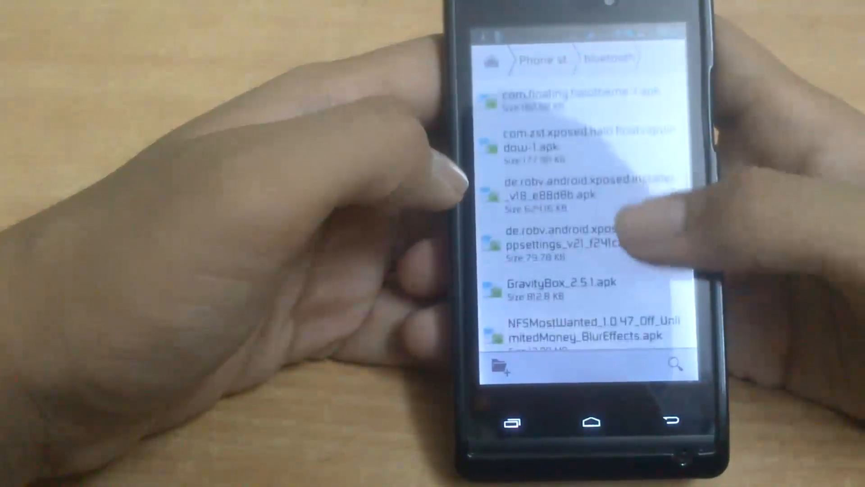
scroll(down, 3)
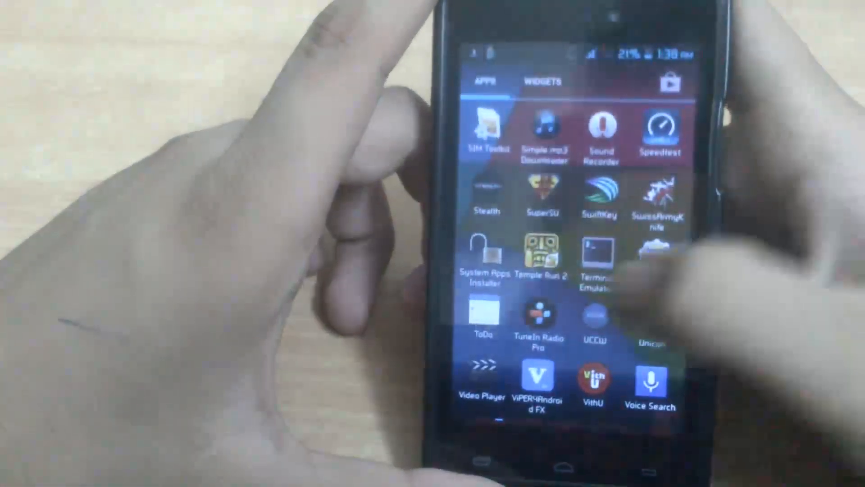
scroll(down, 3)
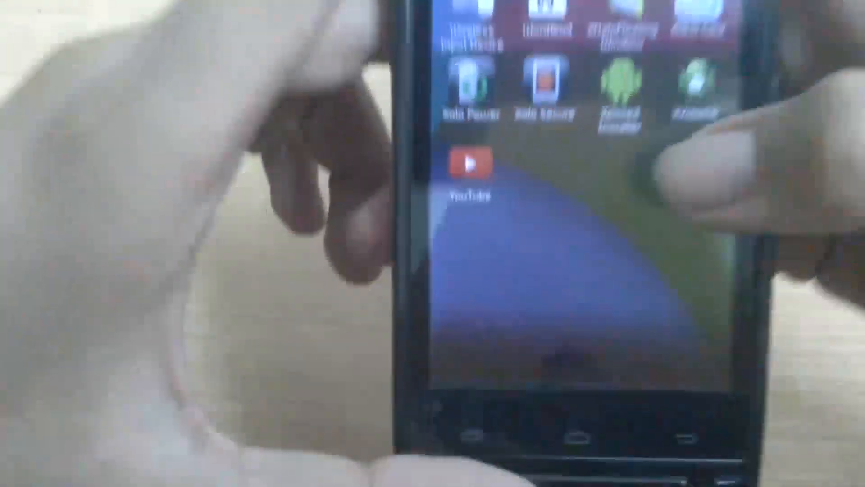